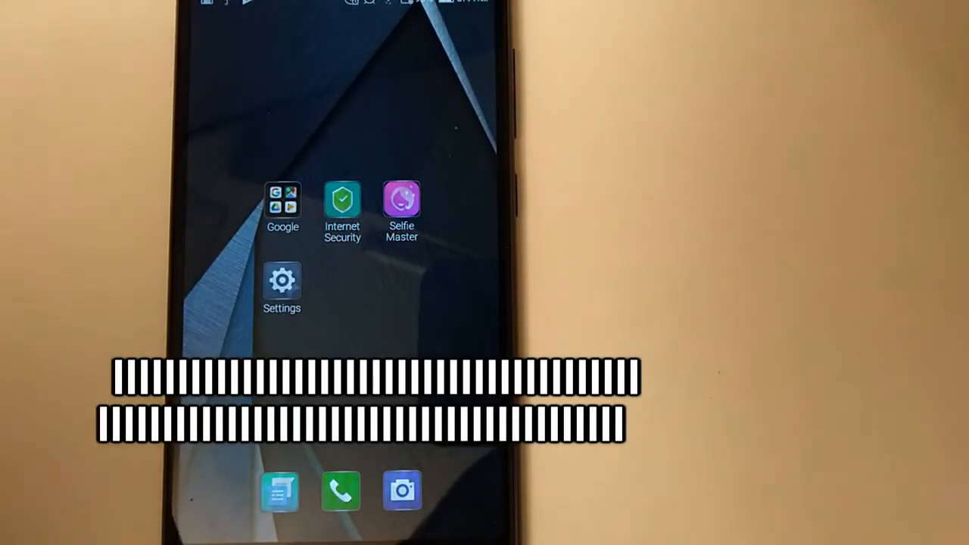
Open the Settings app and go into the System settings.
click(282, 284)
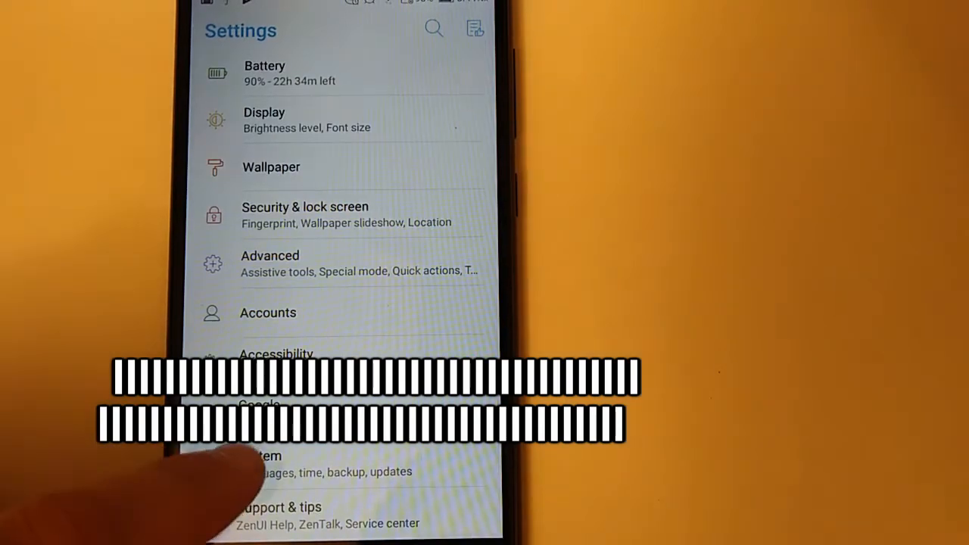
click(265, 461)
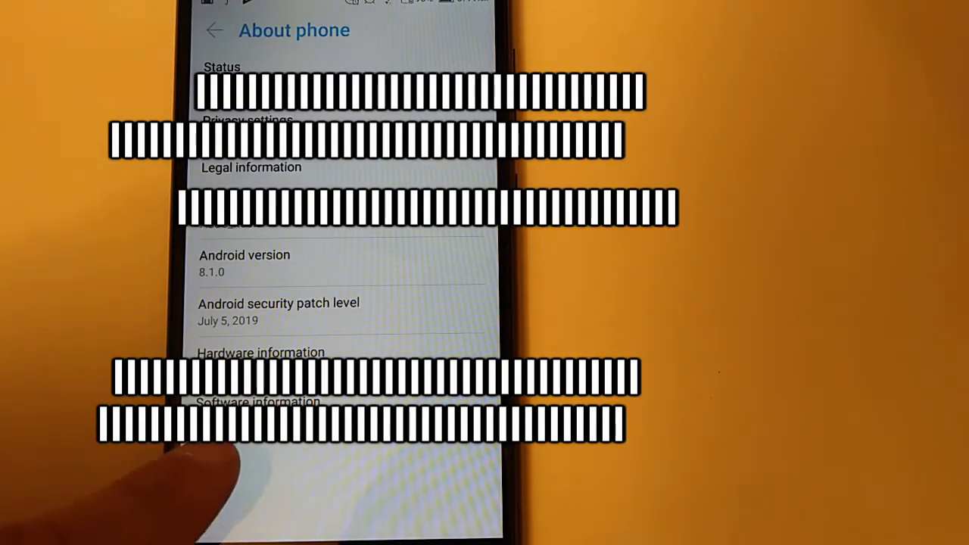
click(257, 401)
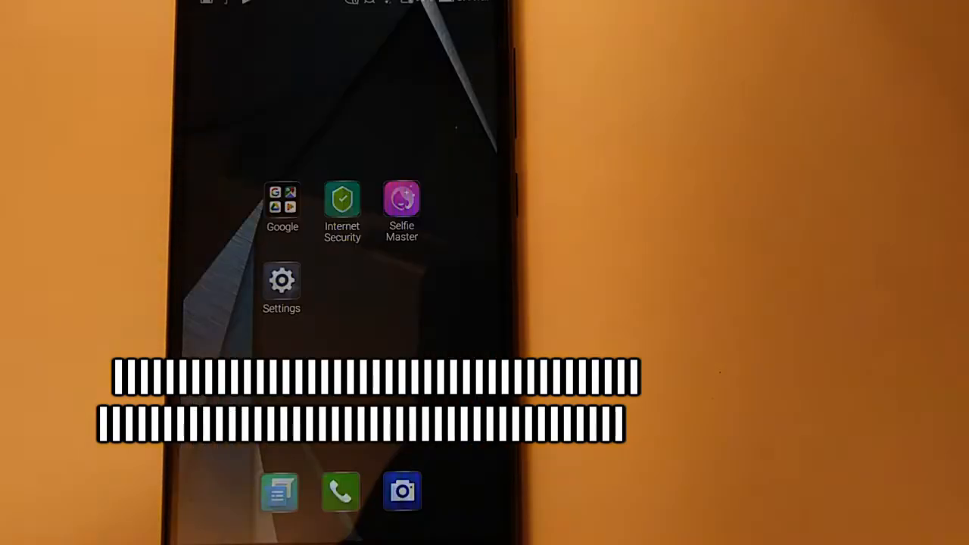
Reopen Settings > System and open Developer options, which are already switched on.
click(282, 281)
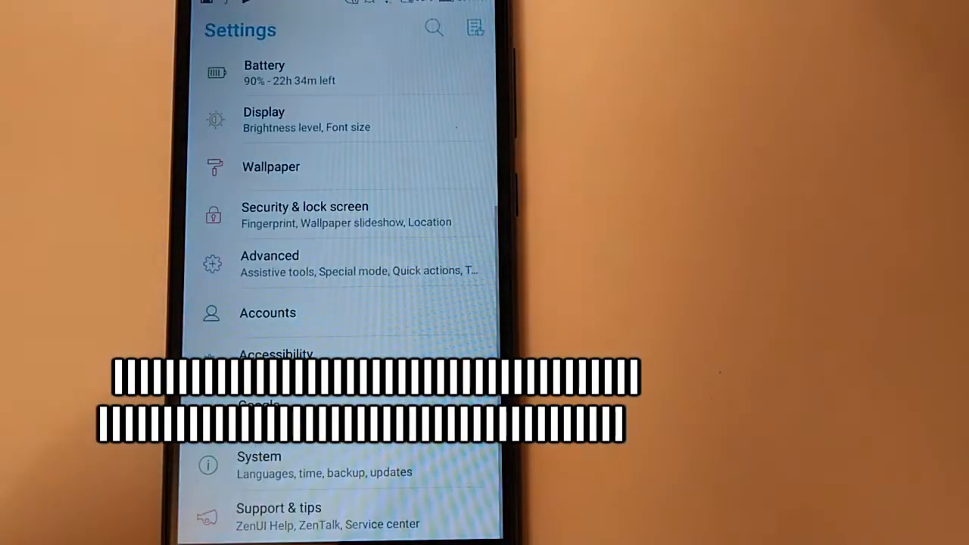
click(258, 464)
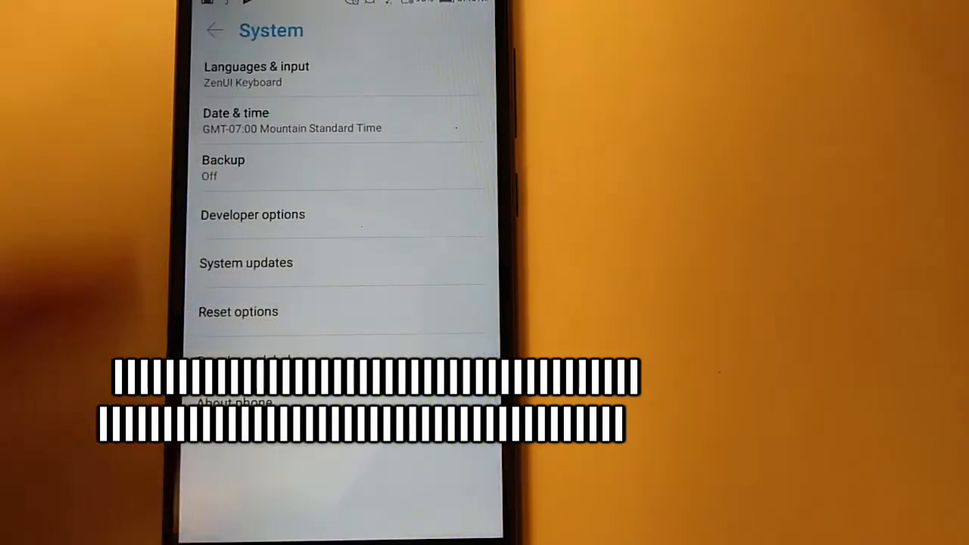
click(215, 29)
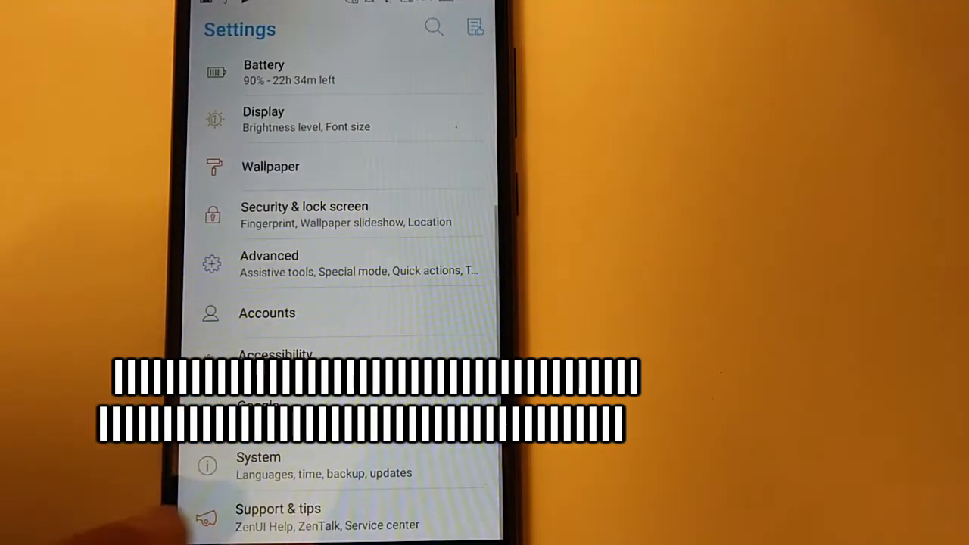
click(258, 464)
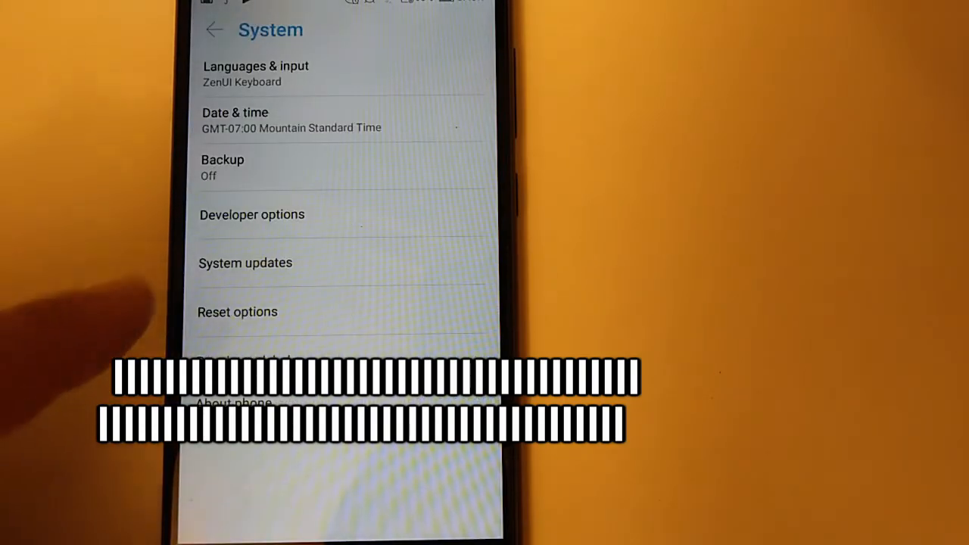
click(252, 214)
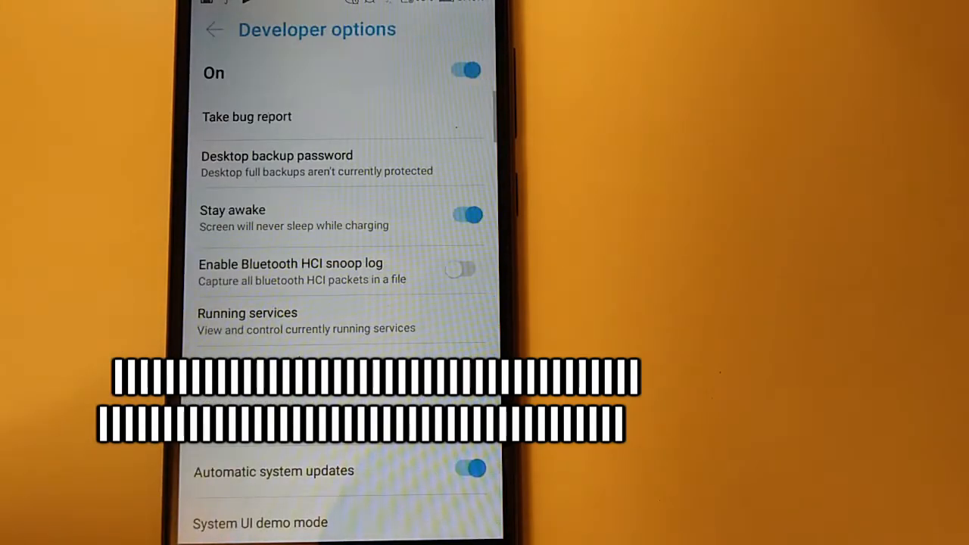
scroll(down, 3)
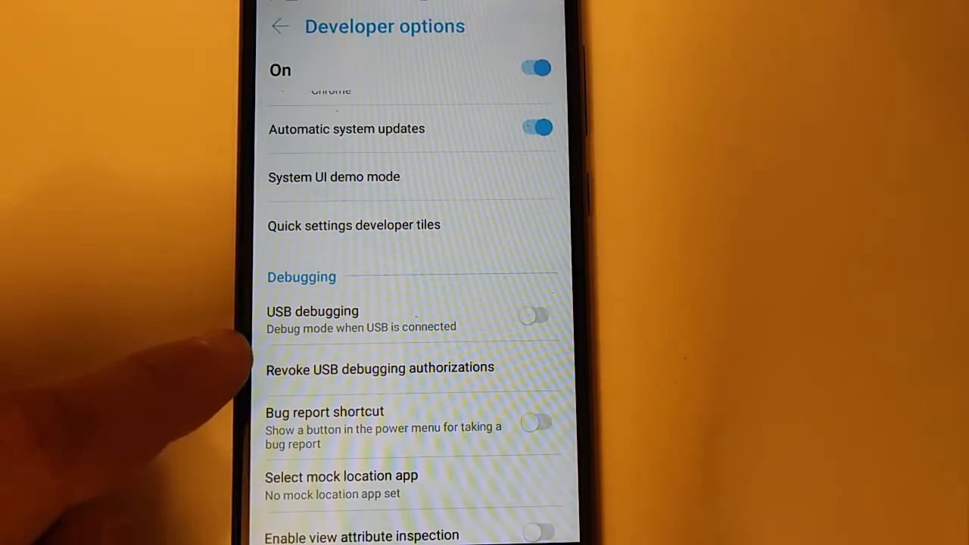
click(535, 316)
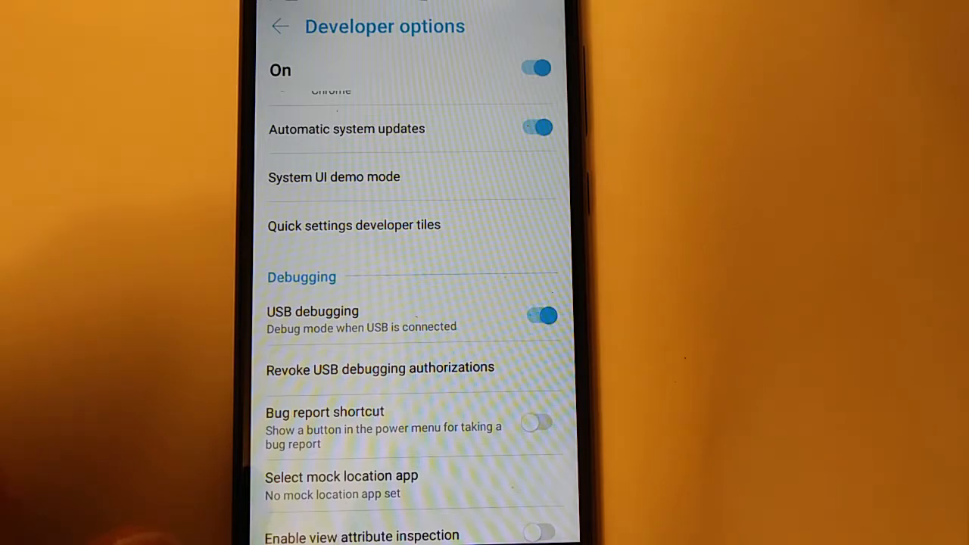
click(540, 316)
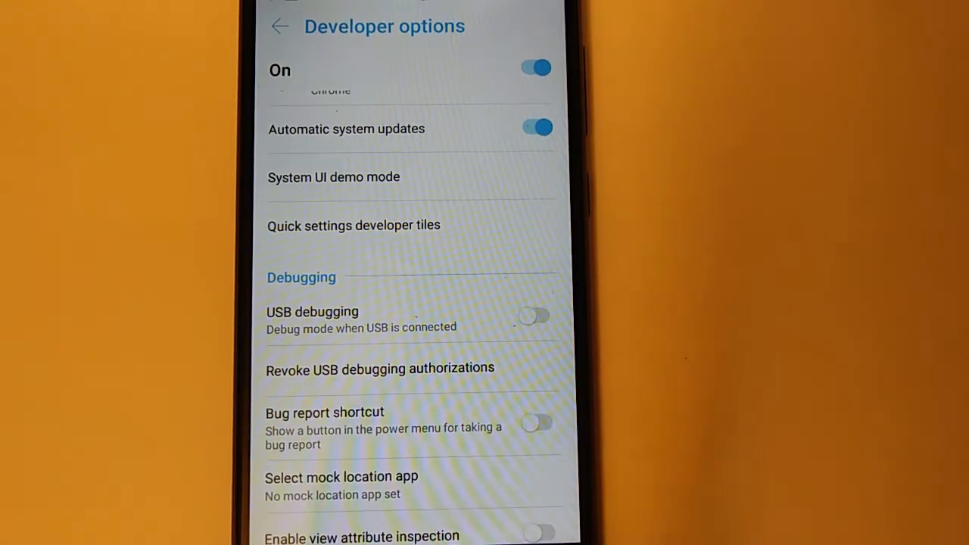
scroll(down, 3)
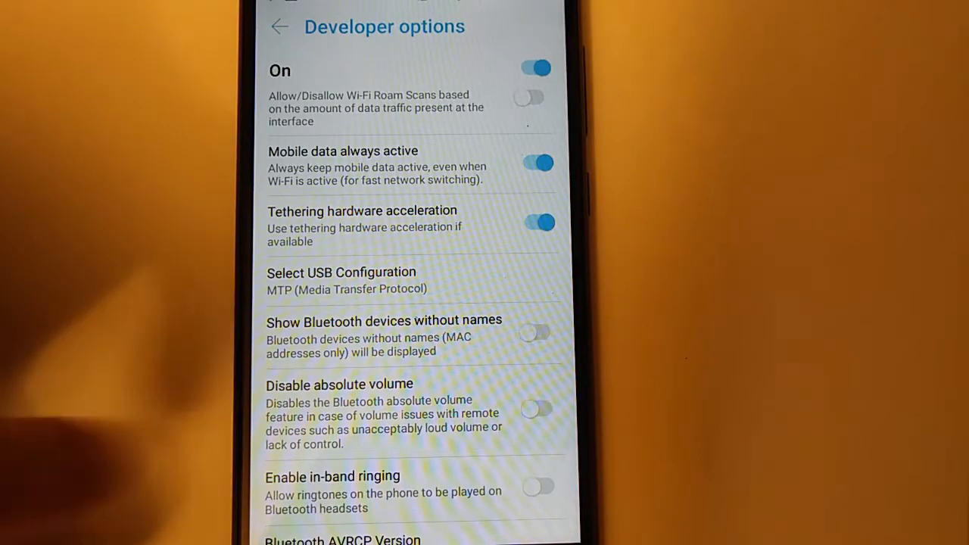
scroll(down, 3)
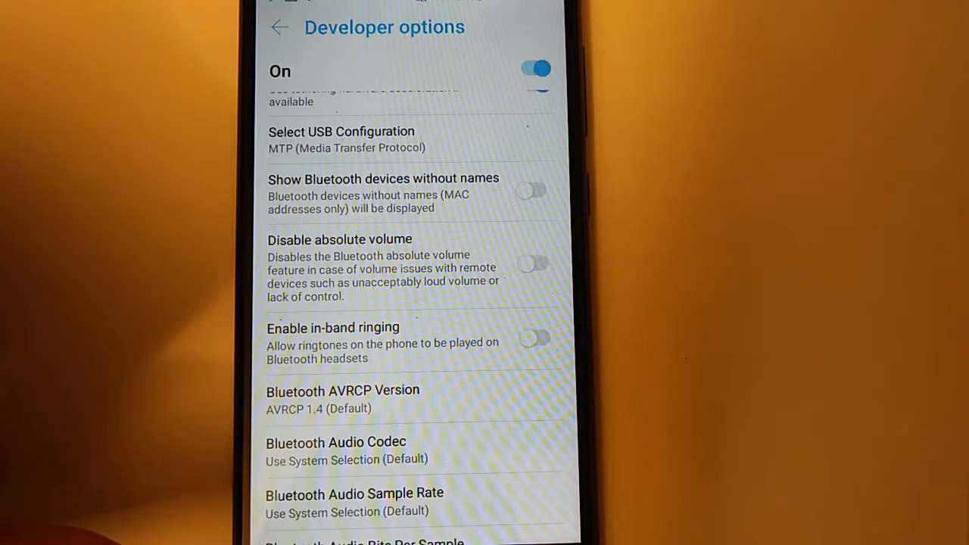
scroll(down, 3)
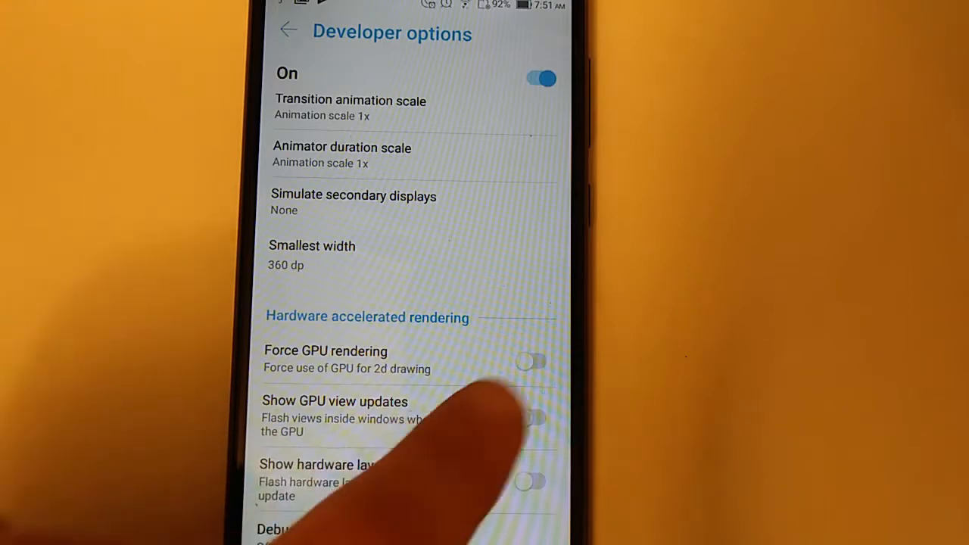
click(532, 361)
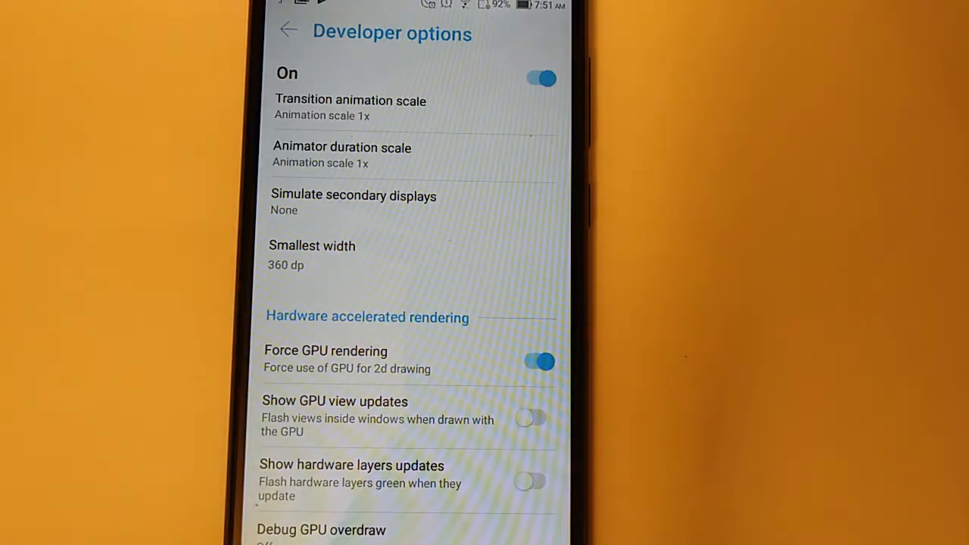
click(539, 361)
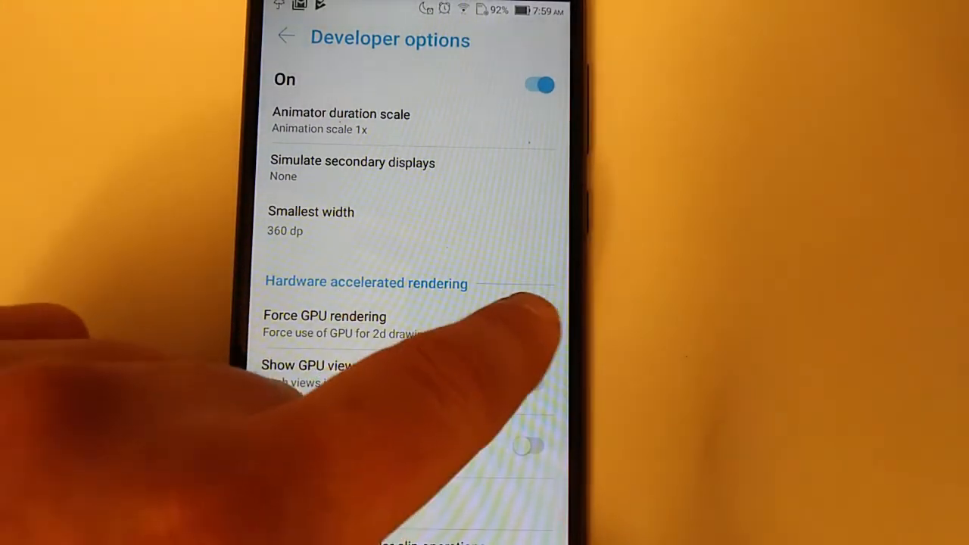
click(537, 328)
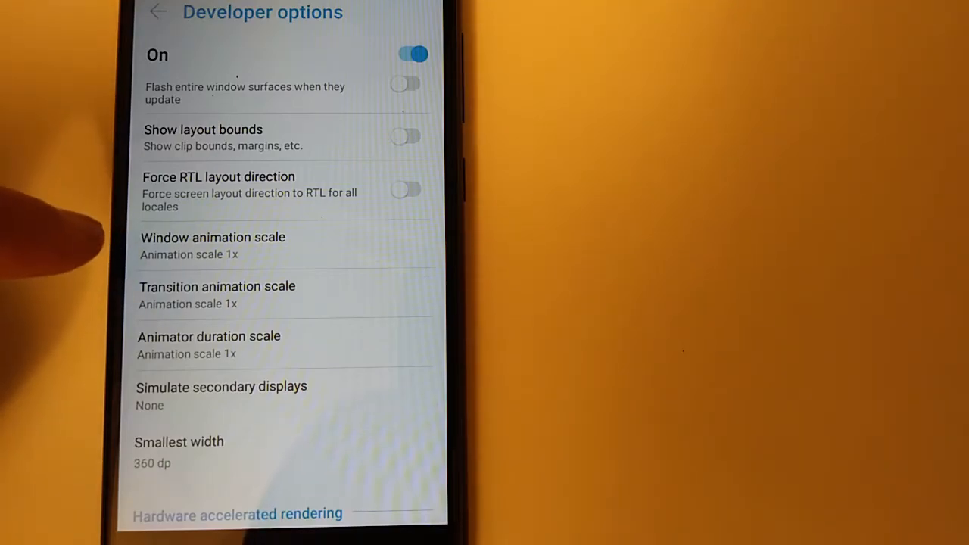
Set the Window animation scale to .5x.
click(212, 245)
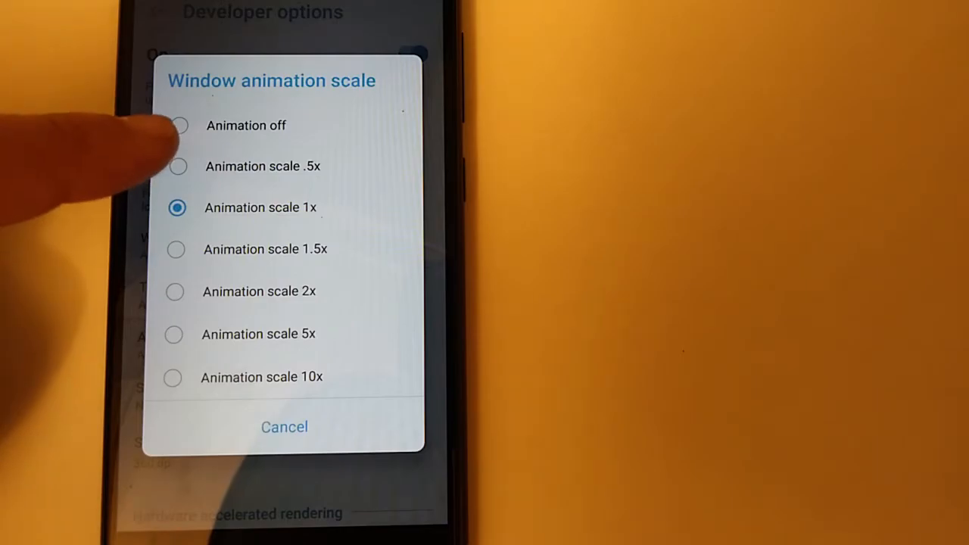
click(178, 166)
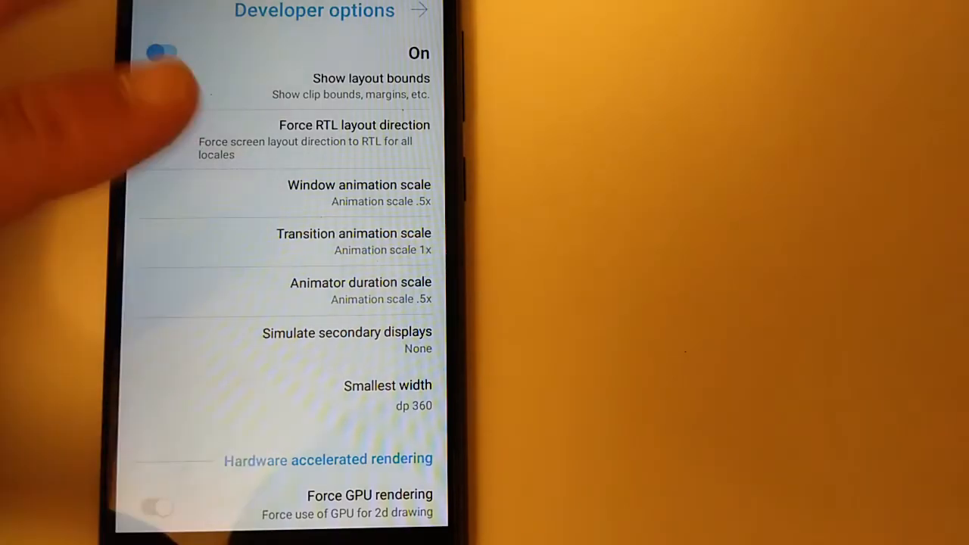
Restore the left-to-right layout and confirm Window animation scale still shows .5x.
click(160, 139)
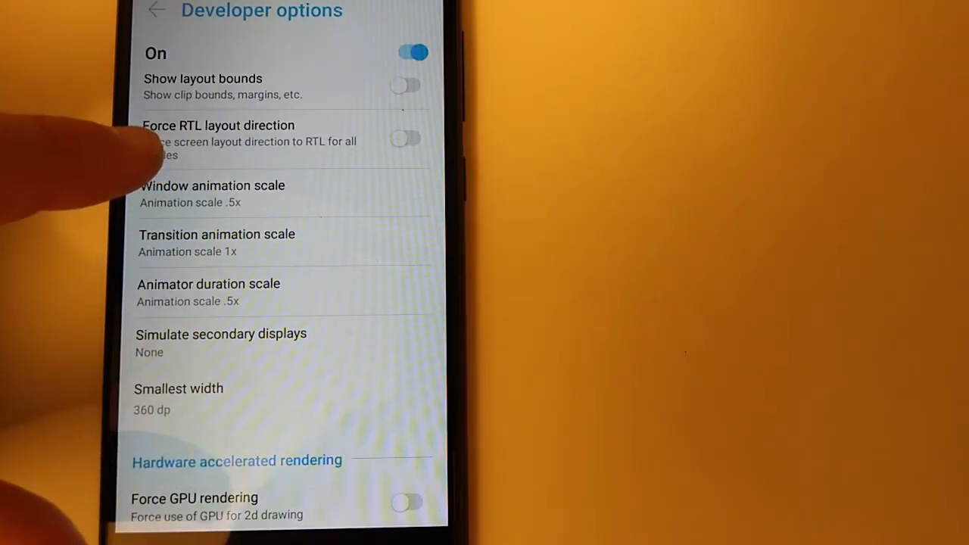
click(405, 138)
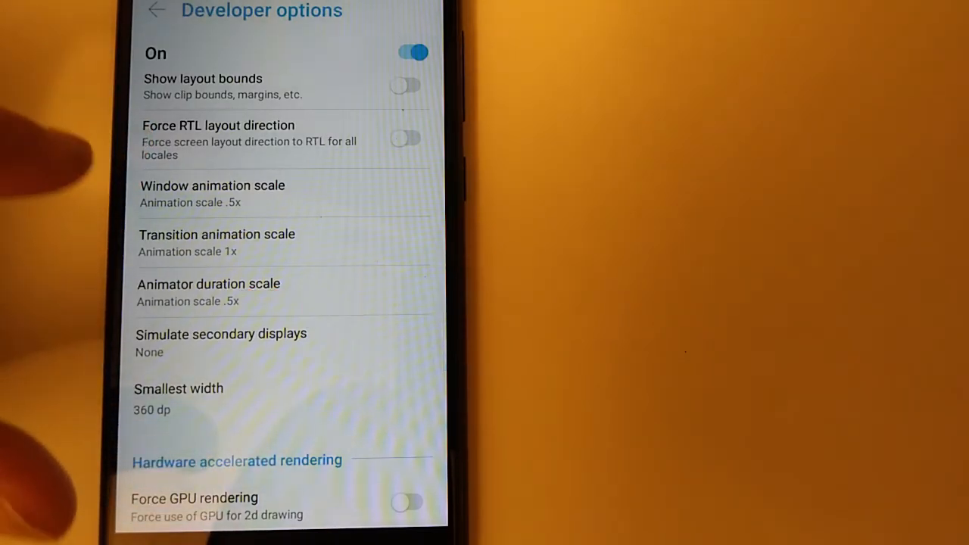
click(213, 193)
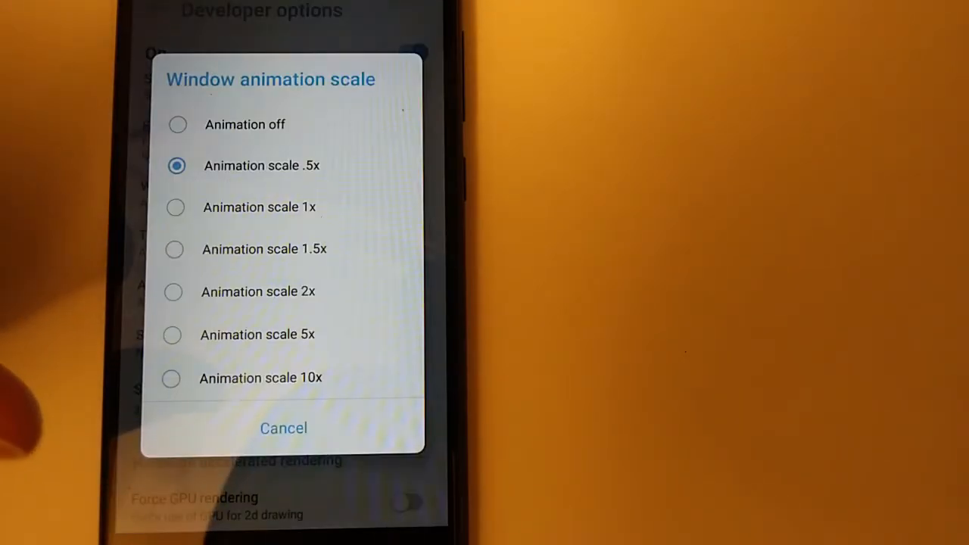